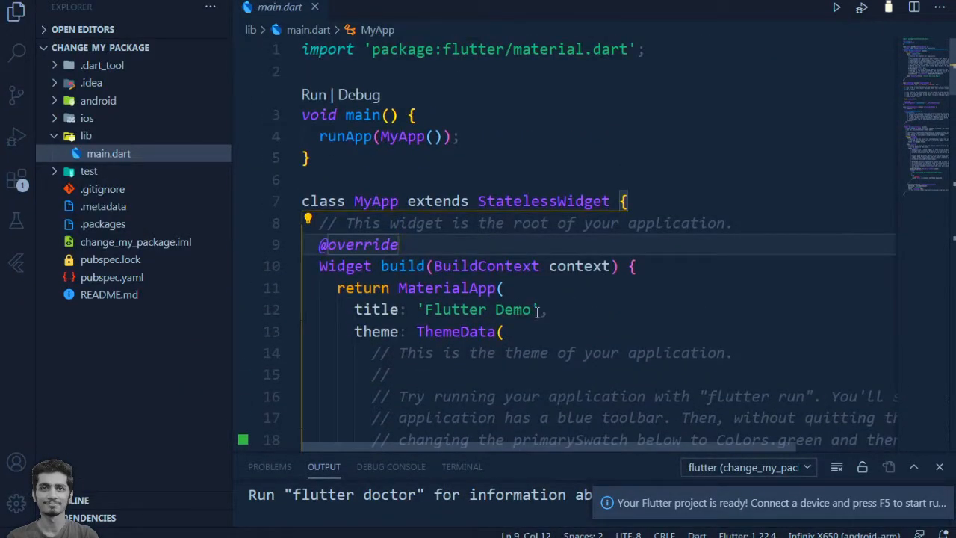
Step: Set the app title string in main.dart to 'Change Package Name'
{"action": "type", "text": "Change Pa"}
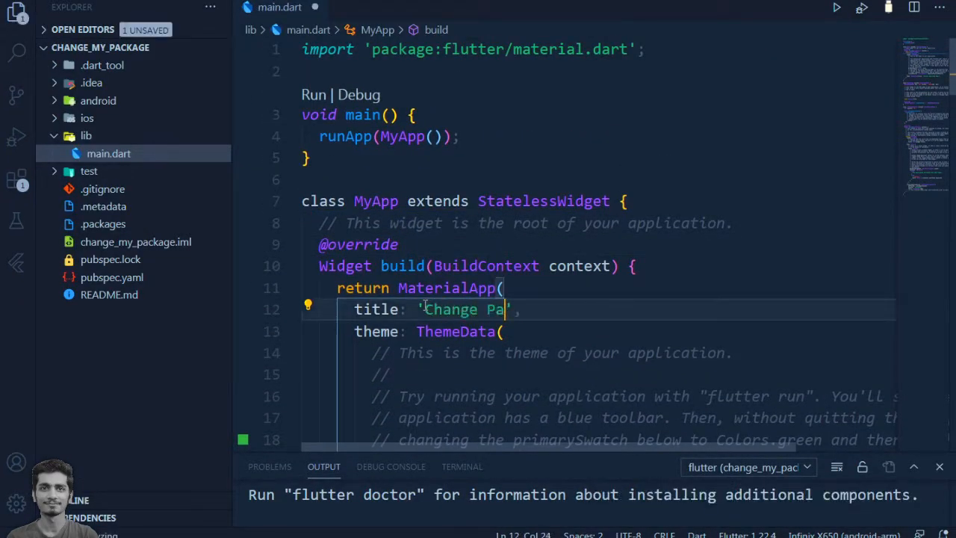
{"action": "type", "text": "ckage Name"}
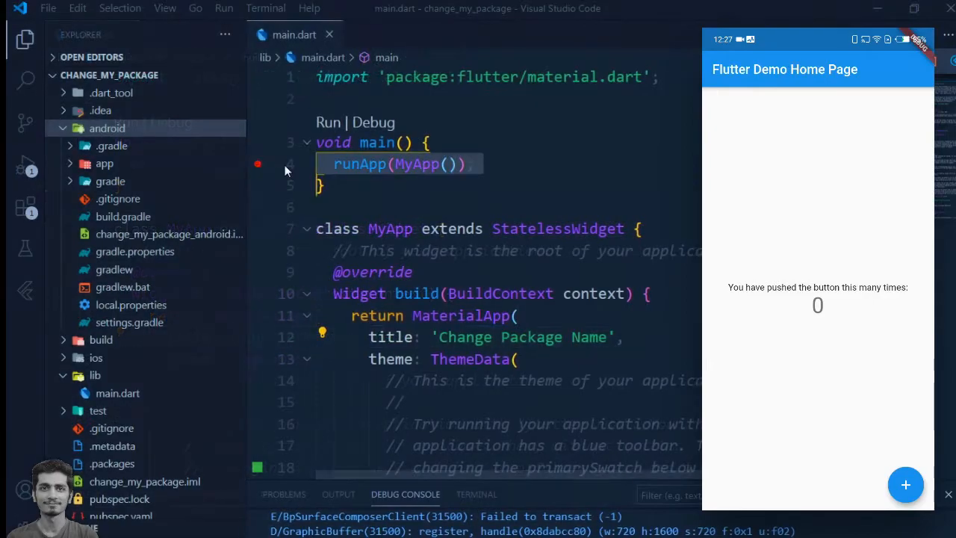
Step: Open AndroidManifest.xml from android/app/src/main to reveal the current app label
{"action": "left_click", "coordinate": [163, 287]}
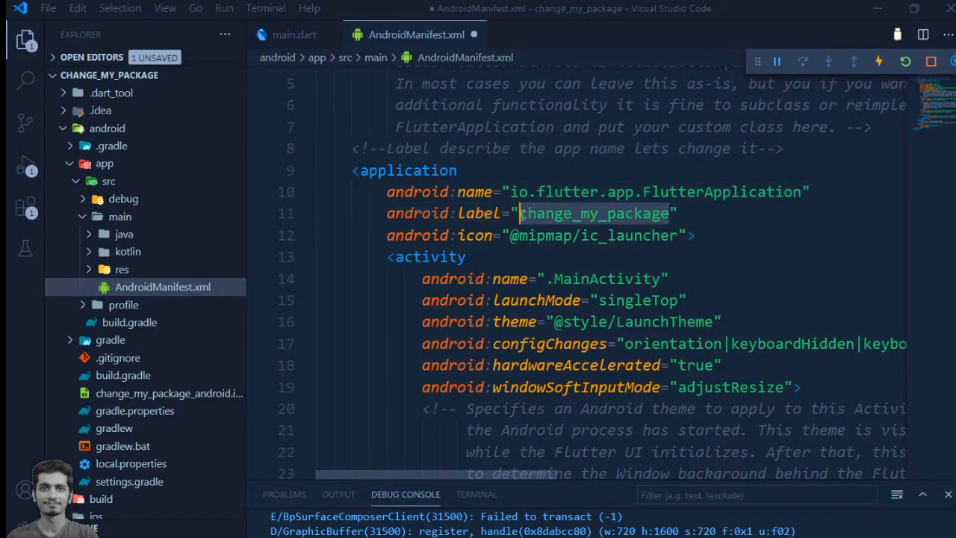
Step: Replace the android:label value in the manifest with 'Hussain Humdani'
{"action": "type", "text": "h"}
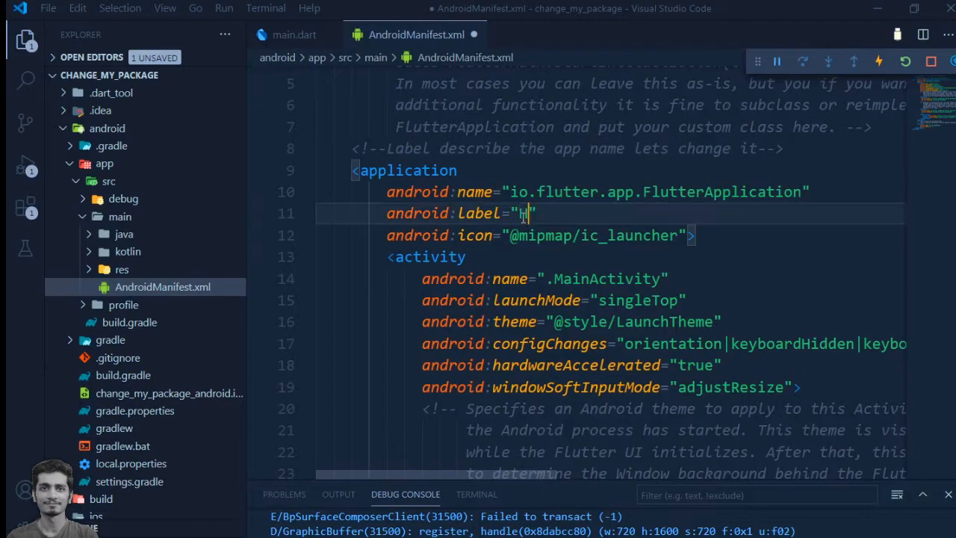
{"action": "type", "text": "ussain"}
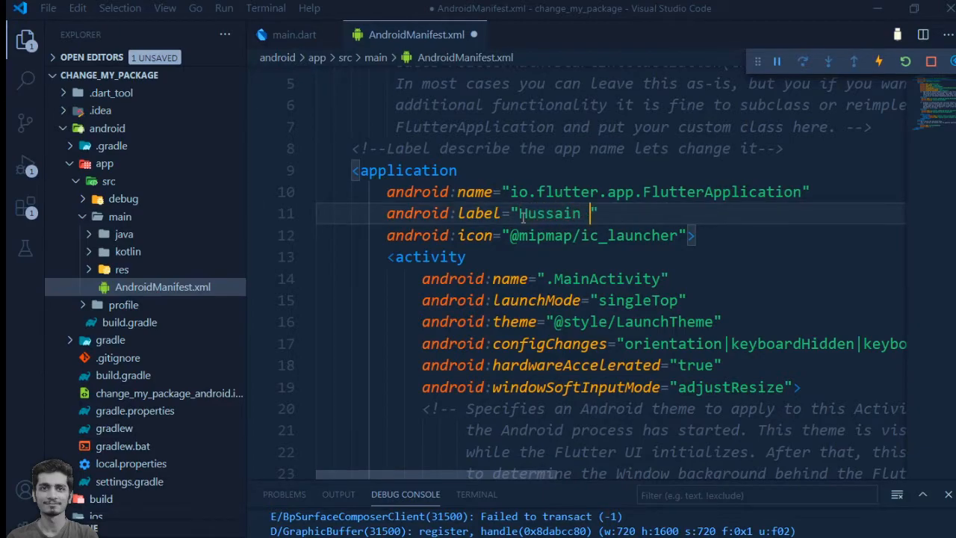
{"action": "type", "text": "Humdani"}
{"action": "type", "text": "<!--This is the package name -->"}
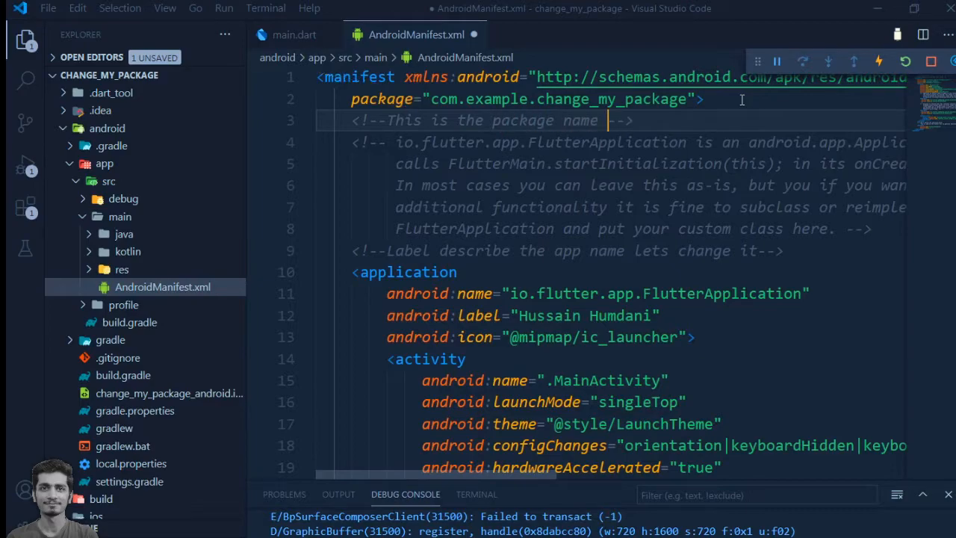
Step: Complete the manifest comment to read 'This is the package name that we want to change'
{"action": "type", "text": "that we want to change"}
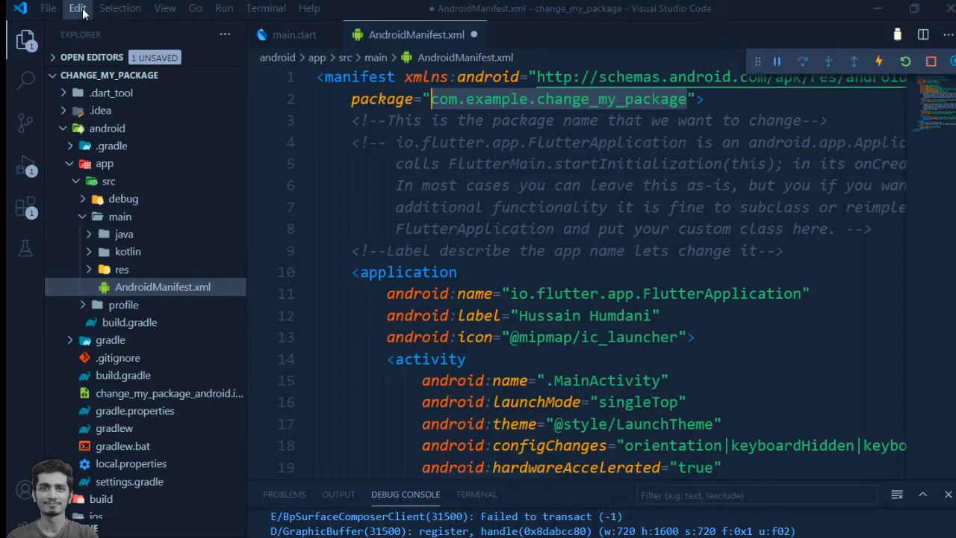
Step: Run Find in Files for com.example.change_my_package, listing 46 results in 17 files
{"action": "left_click", "coordinate": [78, 9]}
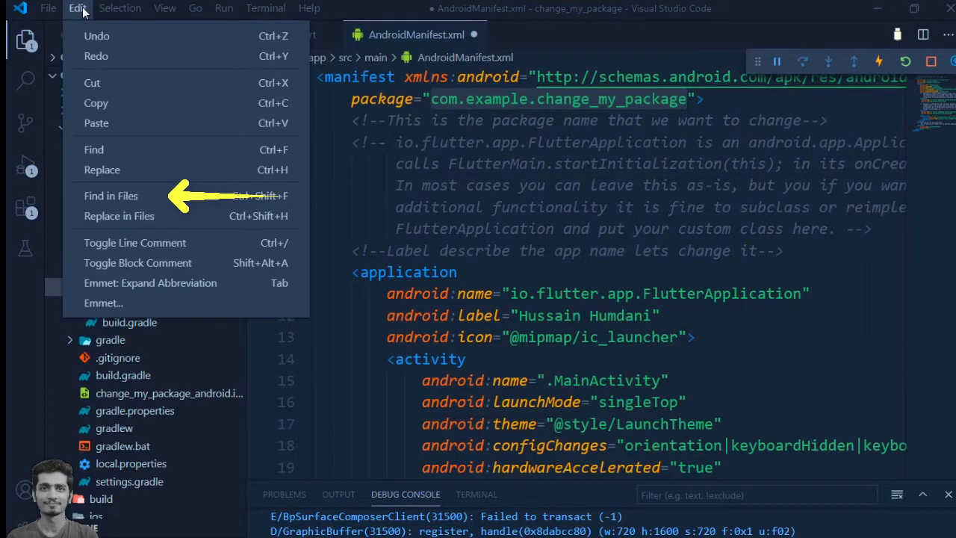
{"action": "mouse_move", "coordinate": [123, 122]}
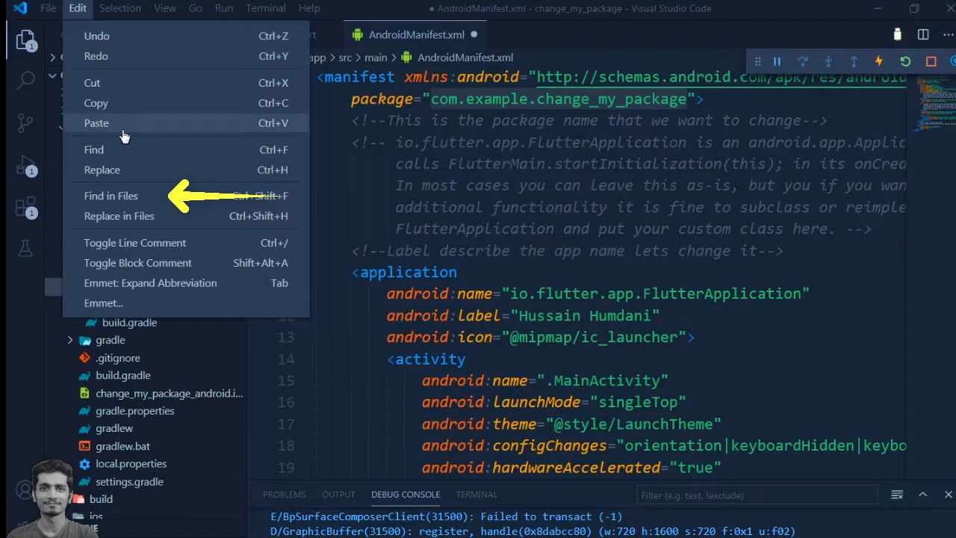
{"action": "mouse_move", "coordinate": [127, 202]}
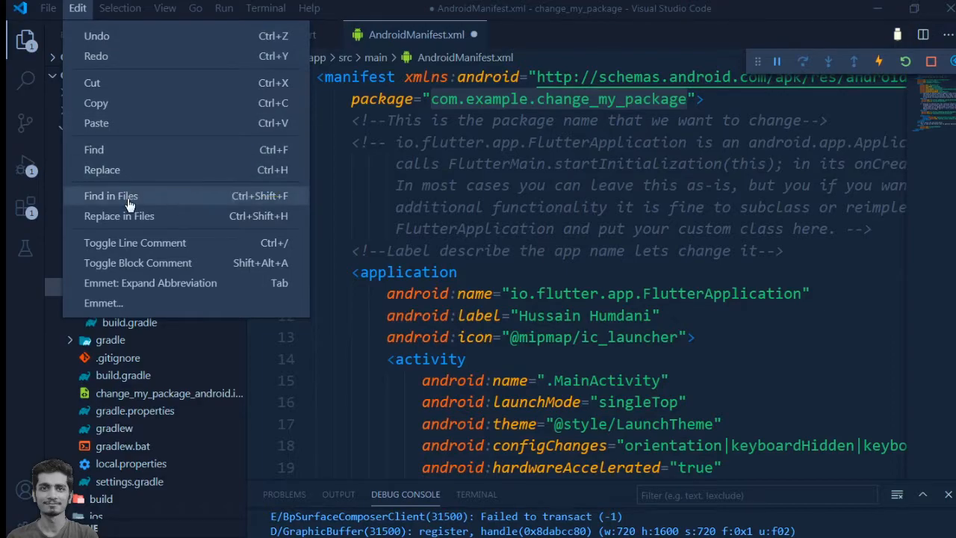
{"action": "left_click", "coordinate": [111, 195]}
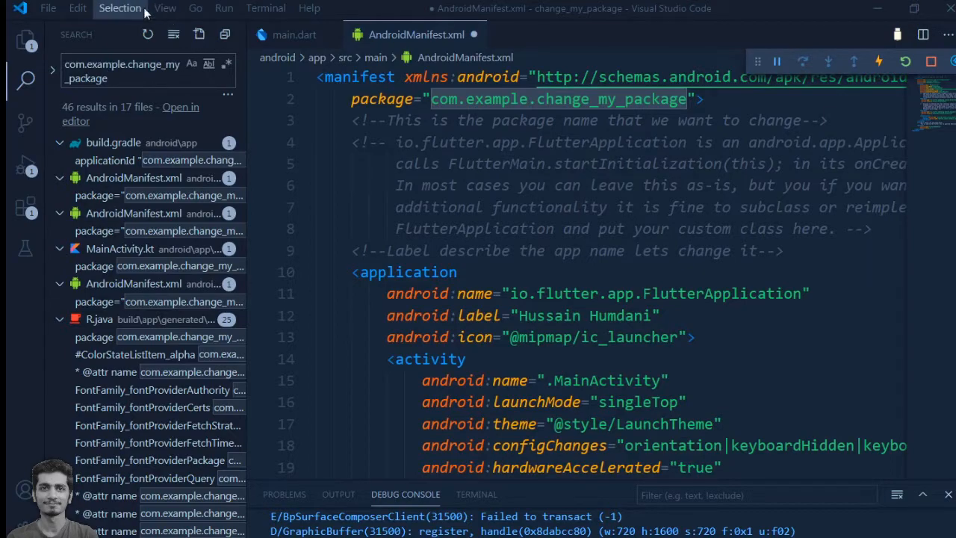
Step: Replace all 46 occurrences with com.hussain.humdani across the 17 files
{"action": "left_click", "coordinate": [77, 9]}
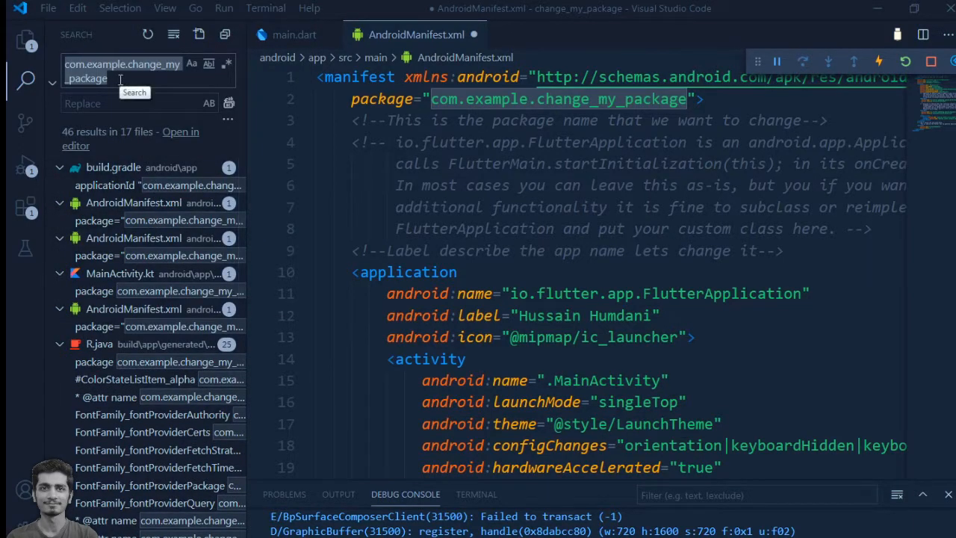
{"action": "type", "text": "c"}
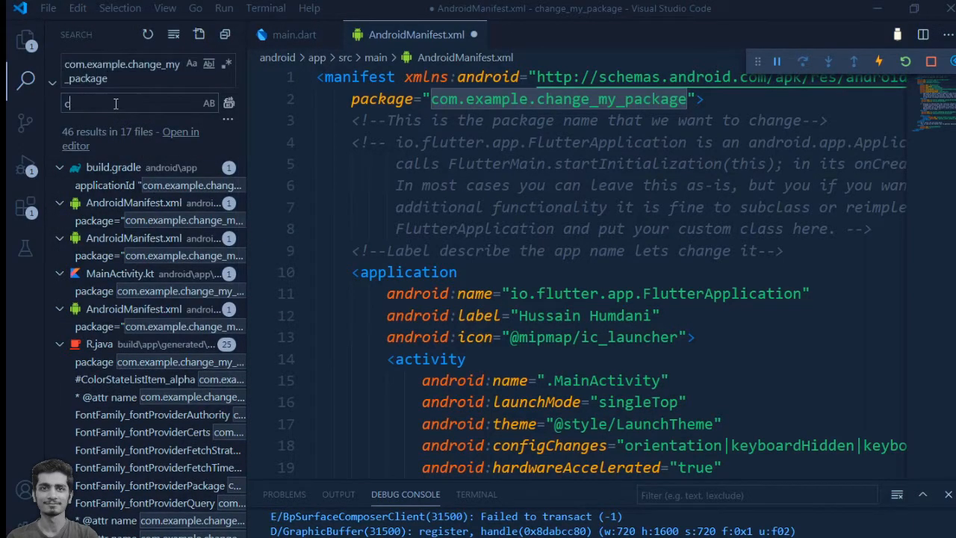
{"action": "type", "text": "com.hussain.humdani"}
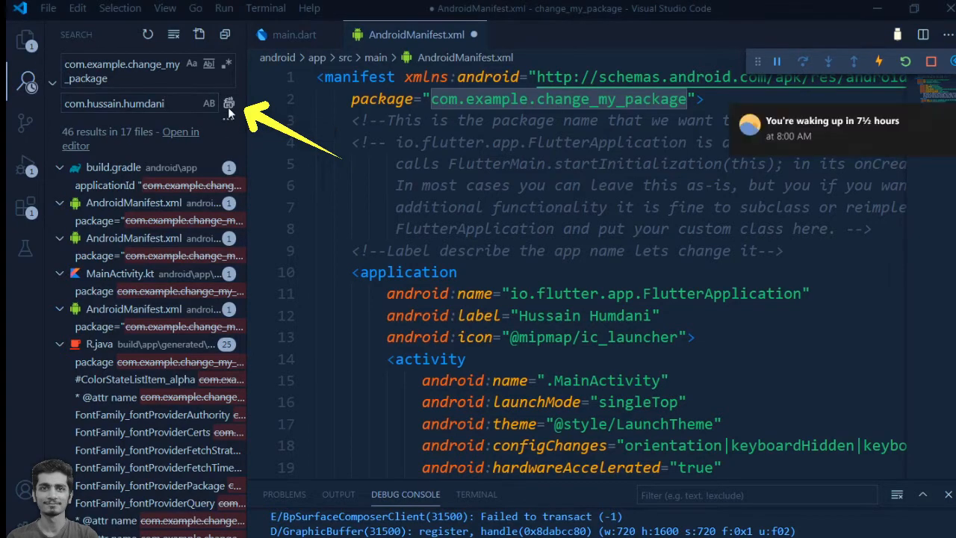
{"action": "left_click", "coordinate": [229, 103]}
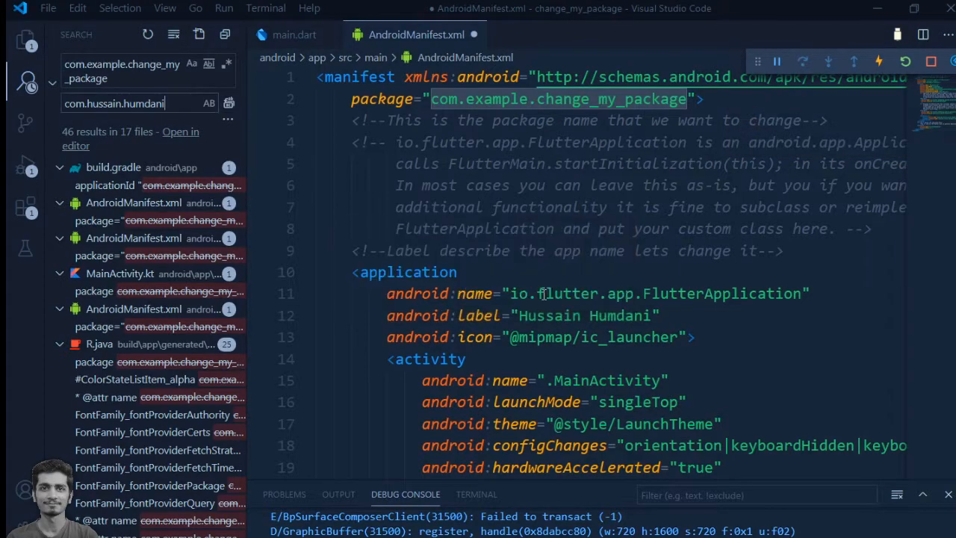
{"action": "left_click", "coordinate": [228, 101]}
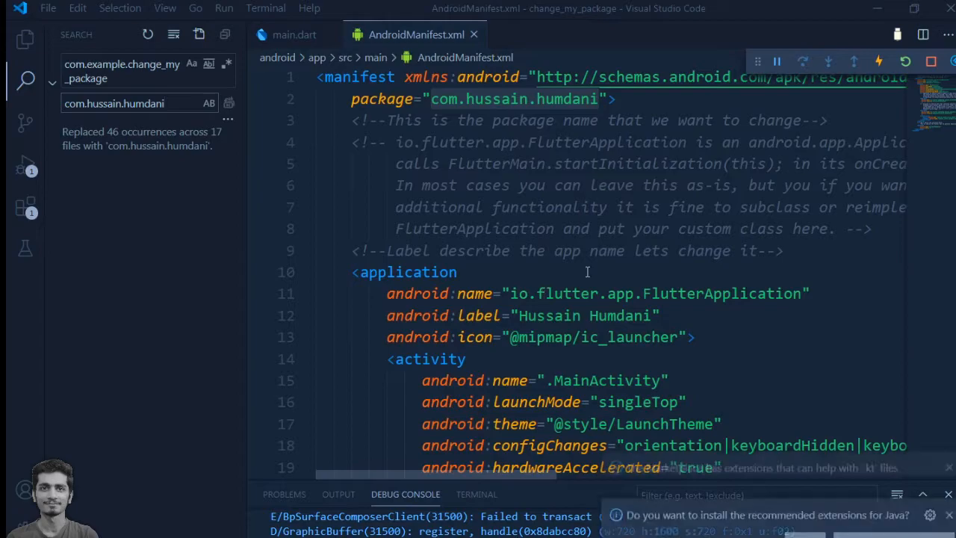
Step: Run flutter clean in the terminal, then relaunch the app on the device
{"action": "left_click", "coordinate": [25, 39]}
{"action": "type", "text": "flutter cle"}
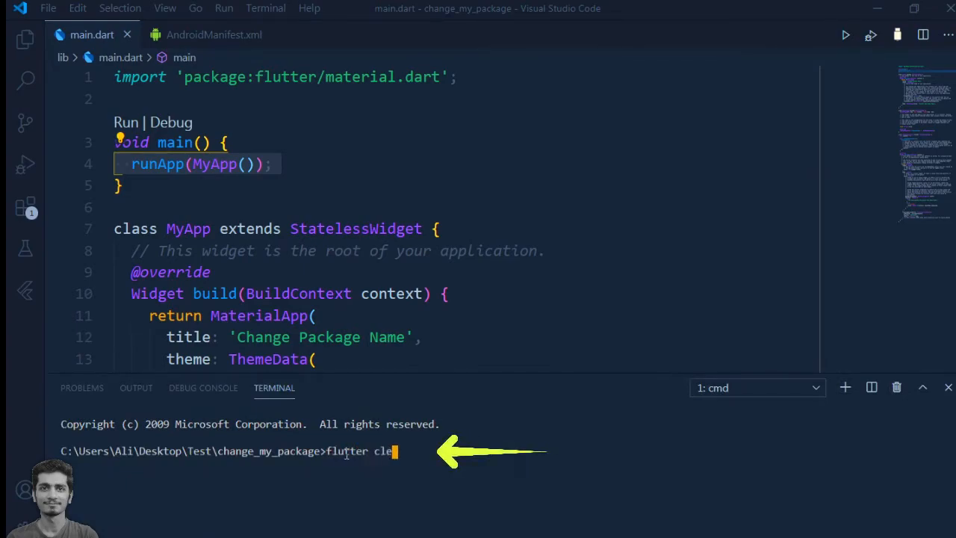
{"action": "type", "text": "an"}
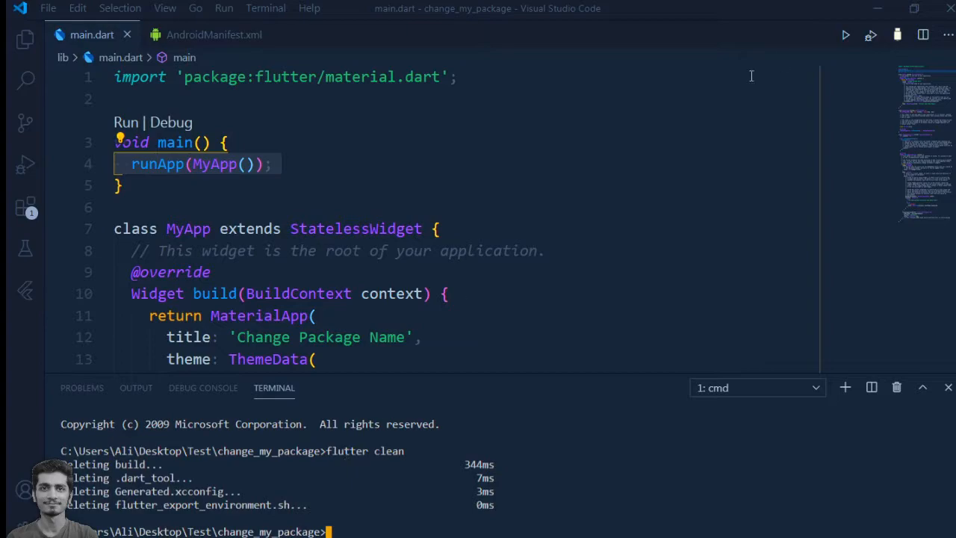
{"action": "left_click", "coordinate": [846, 35]}
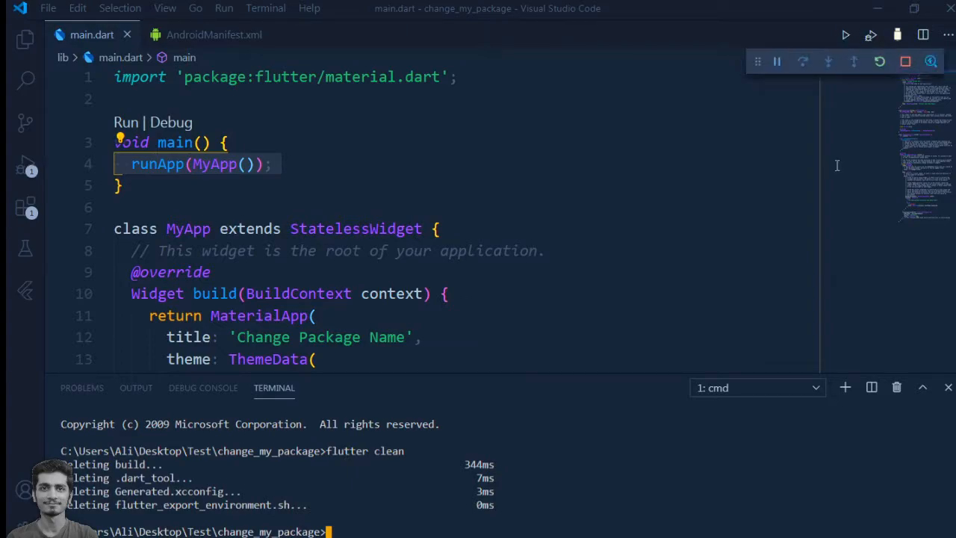
{"action": "mouse_move", "coordinate": [828, 170]}
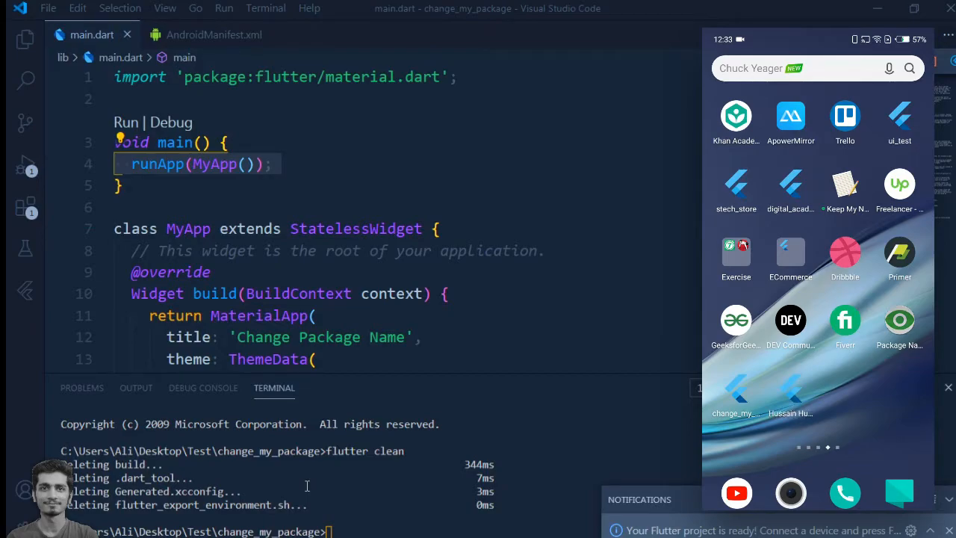
Step: Search the phone's app drawer for 'hu' to find the renamed Hussain Humdani app
{"action": "type", "text": "hu"}
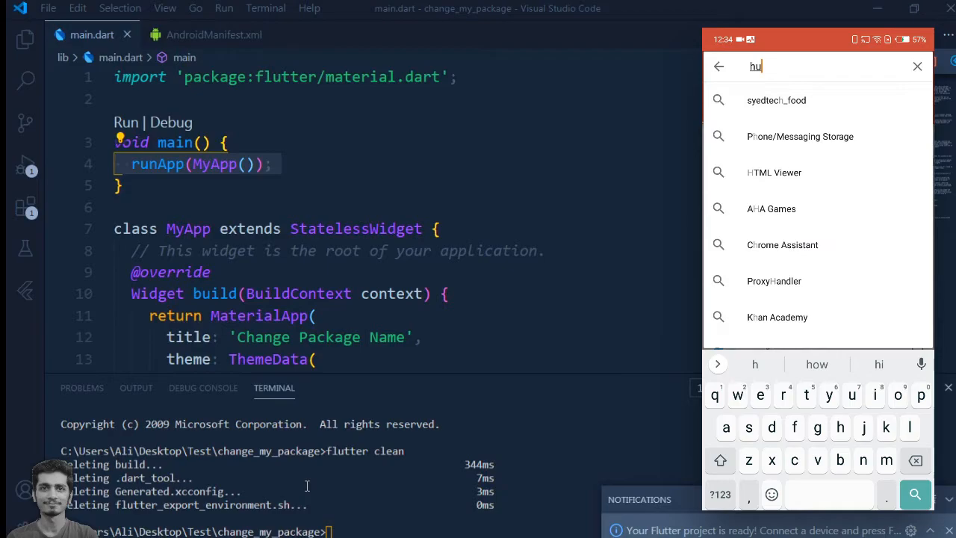